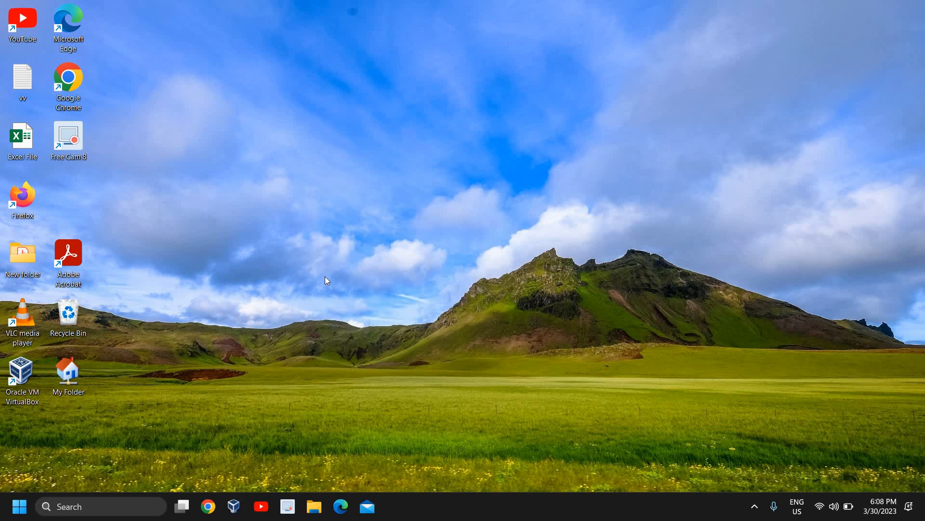
mouse_move(520, 331)
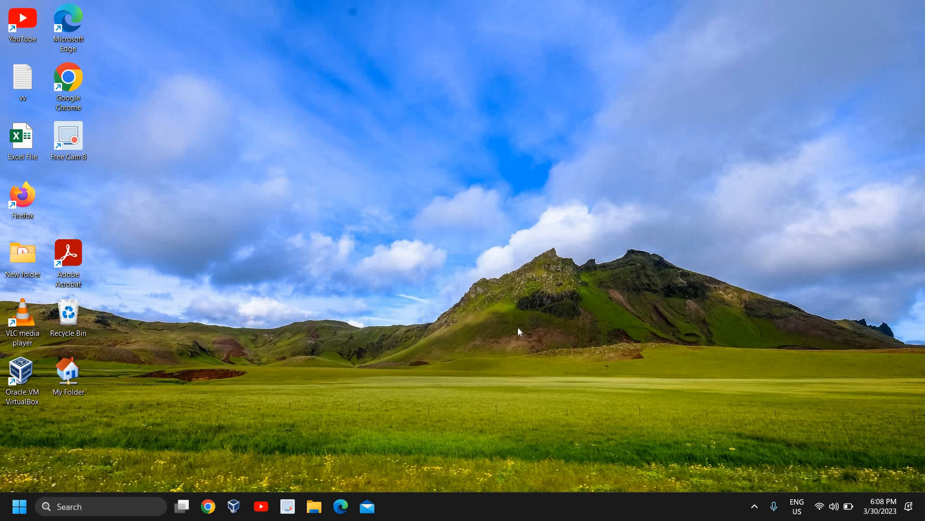
mouse_move(493, 214)
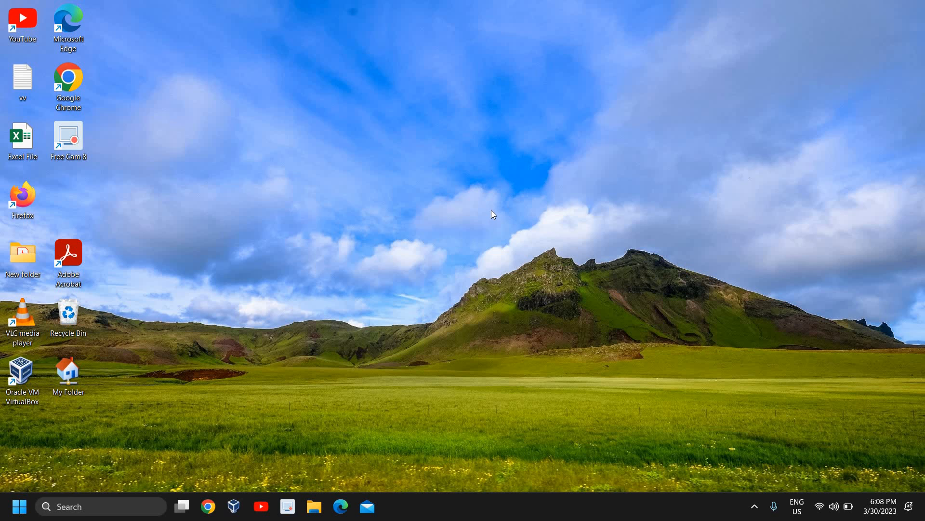
mouse_move(482, 208)
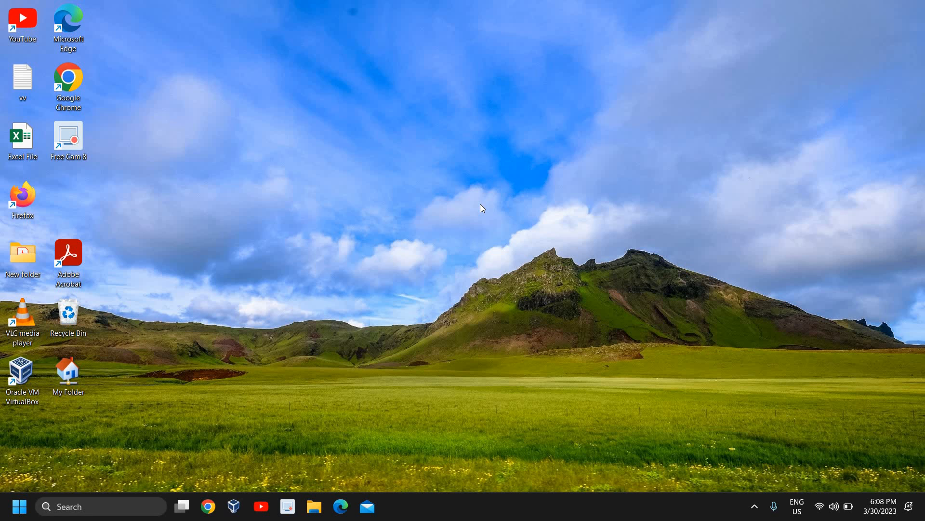
mouse_move(482, 230)
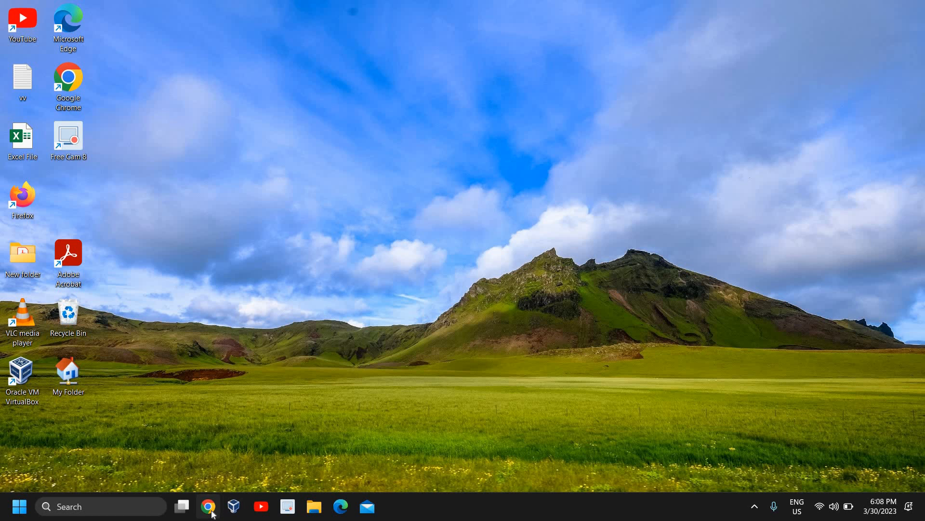
- Launch Chrome and enter the Google query 'visual studio redistributable 2015' via a suggestion
left_click(209, 506)
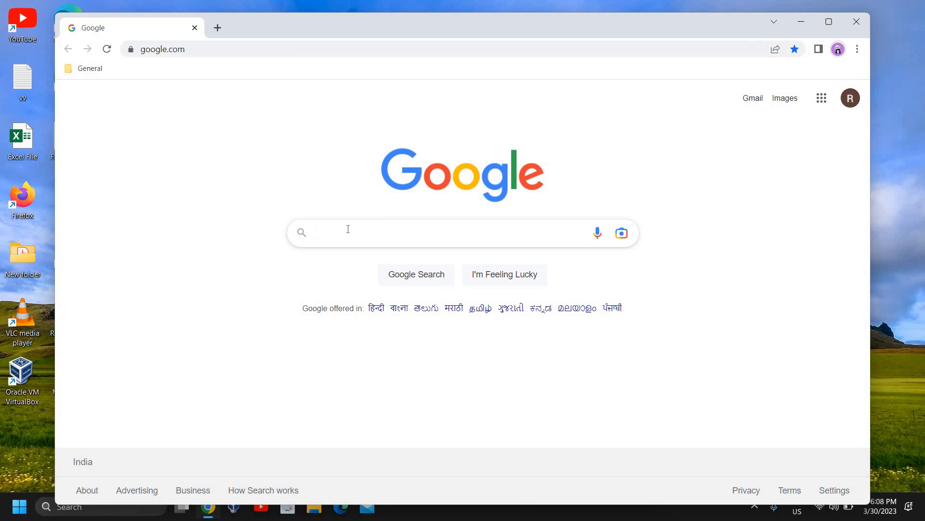
type("visual studio")
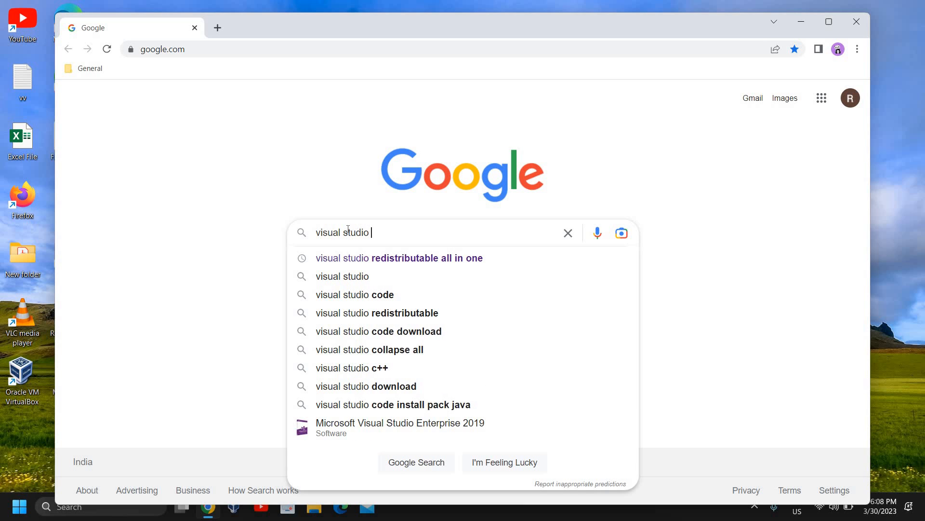
type("re")
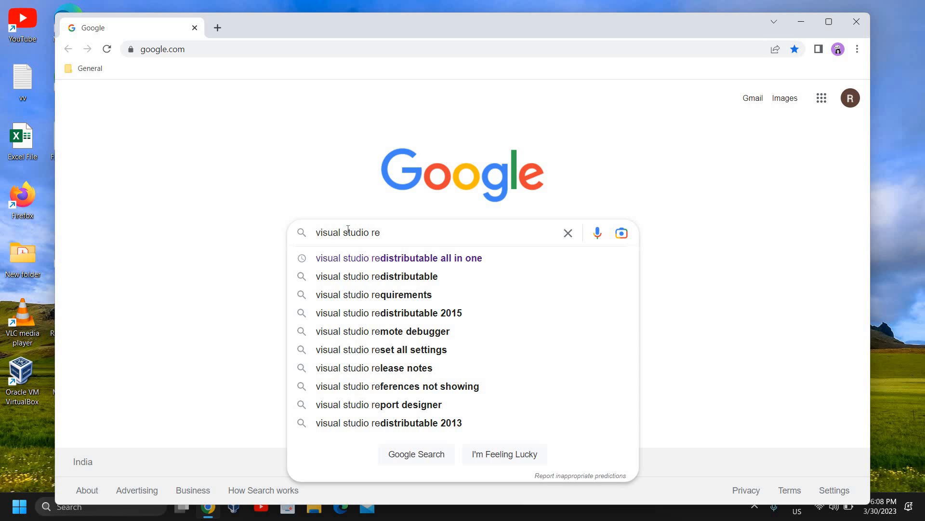
left_click(377, 276)
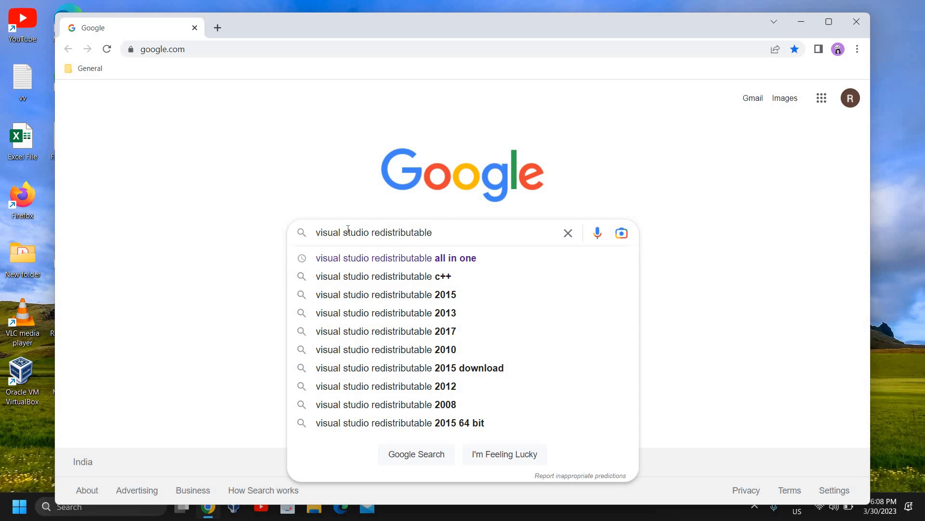
type("2013")
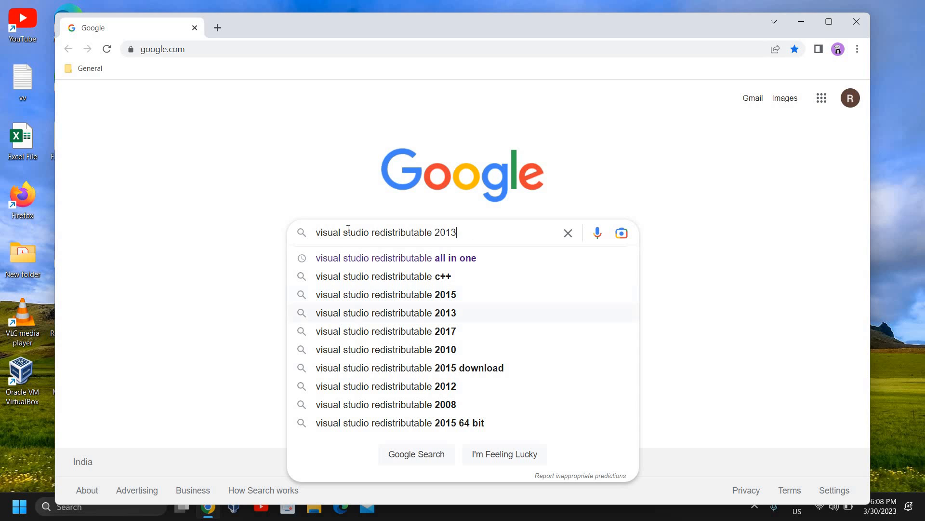
left_click(385, 312)
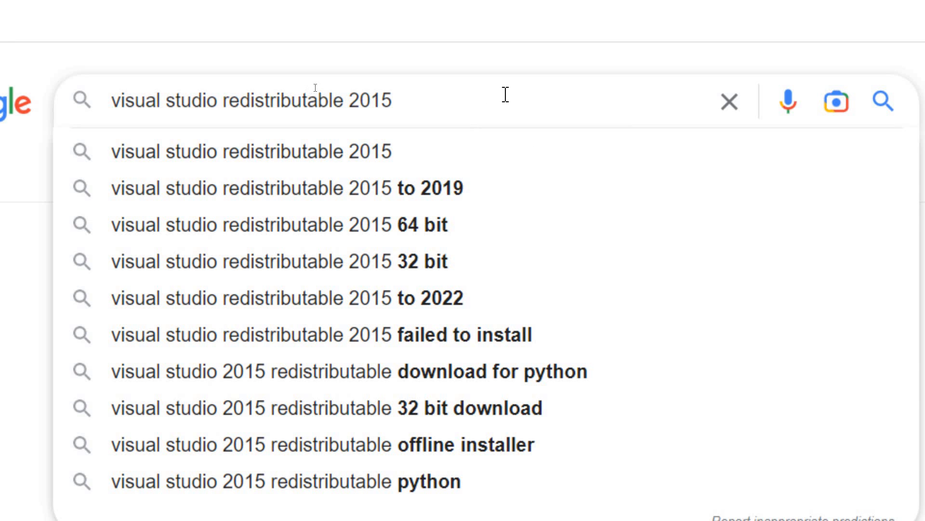
- Run the search and open Microsoft's Visual C++ Redistributable for Visual Studio 2015 result
key("Enter")
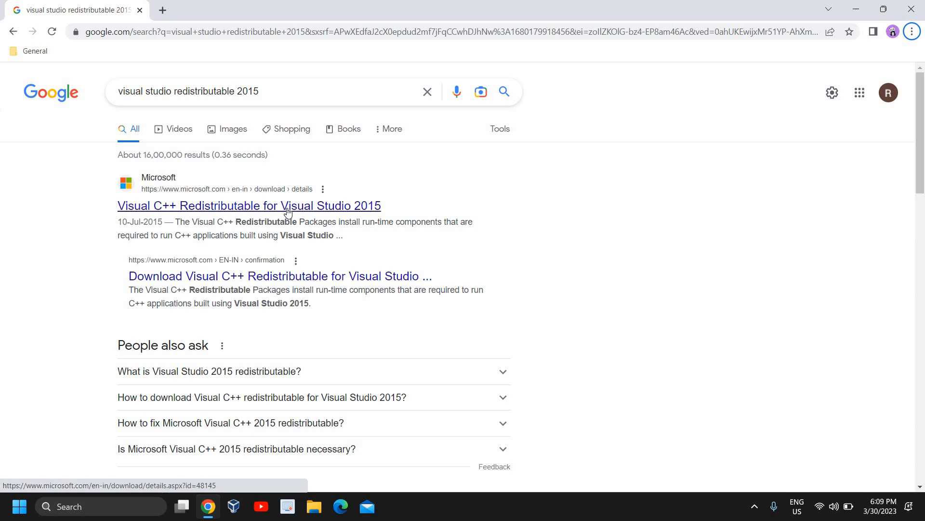
mouse_move(331, 211)
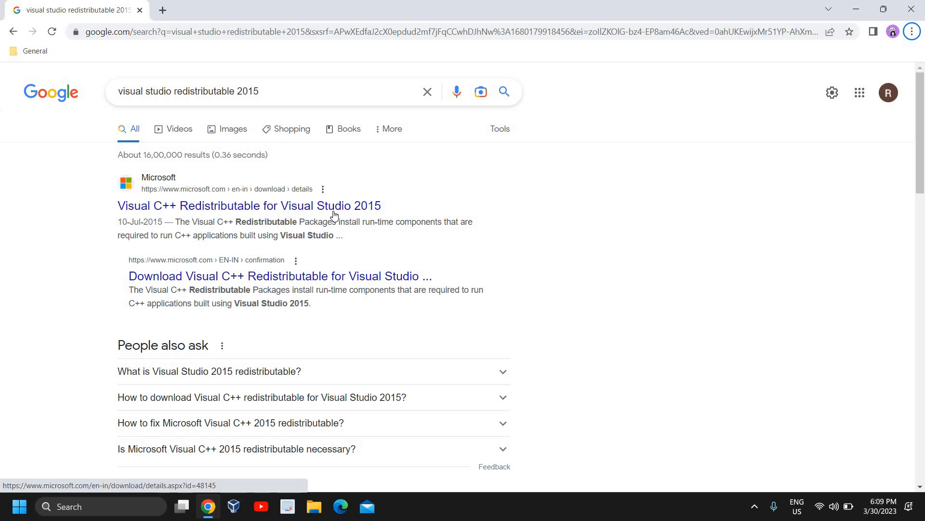
left_click(248, 206)
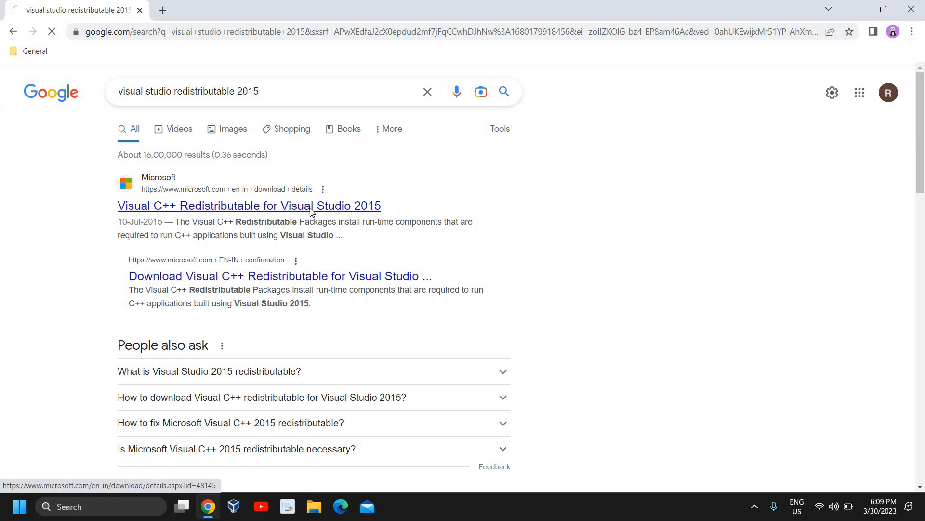
left_click(249, 205)
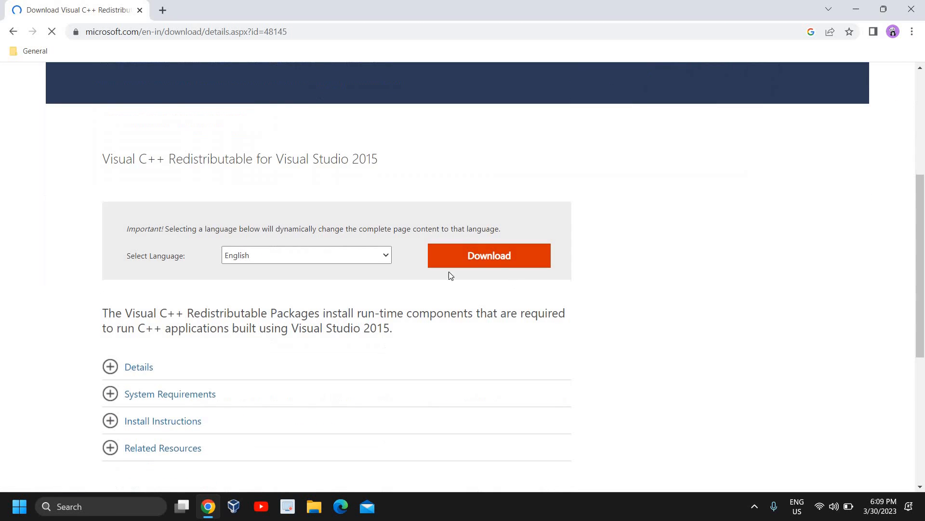
- Download vc_redist.x64.exe from the Microsoft page, then close Chrome
left_click(488, 254)
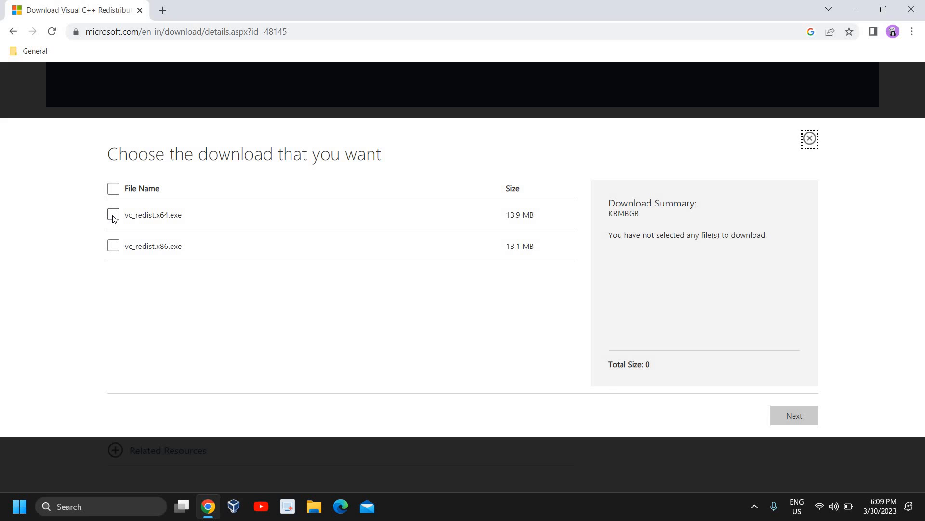
left_click(114, 214)
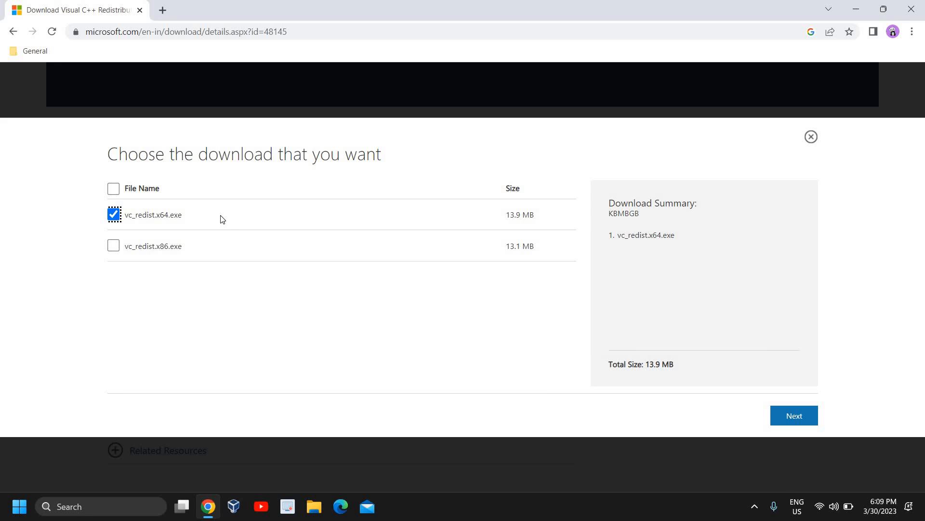
mouse_move(447, 273)
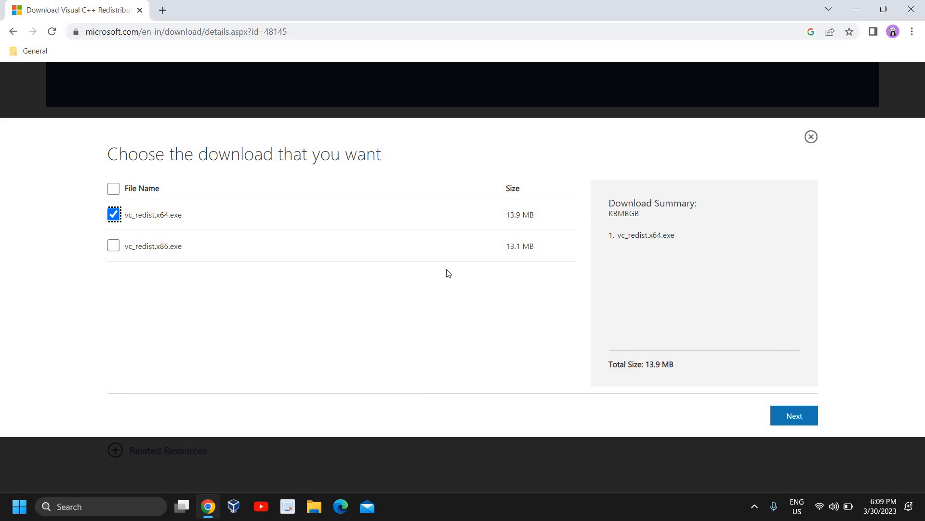
mouse_move(193, 220)
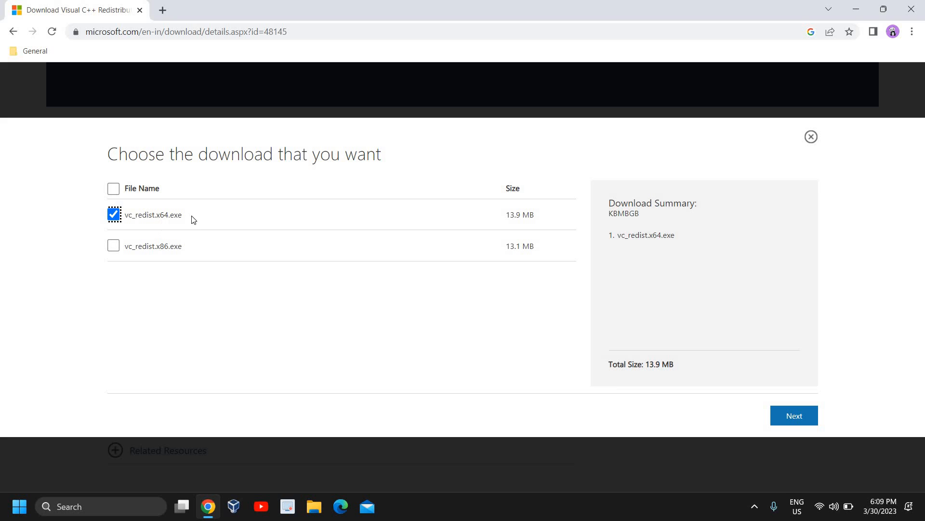
mouse_move(240, 308)
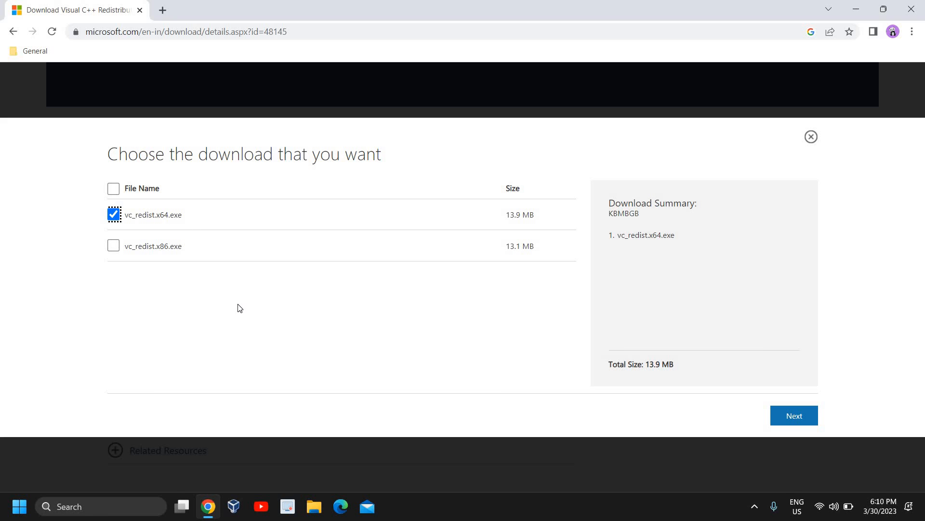
mouse_move(721, 407)
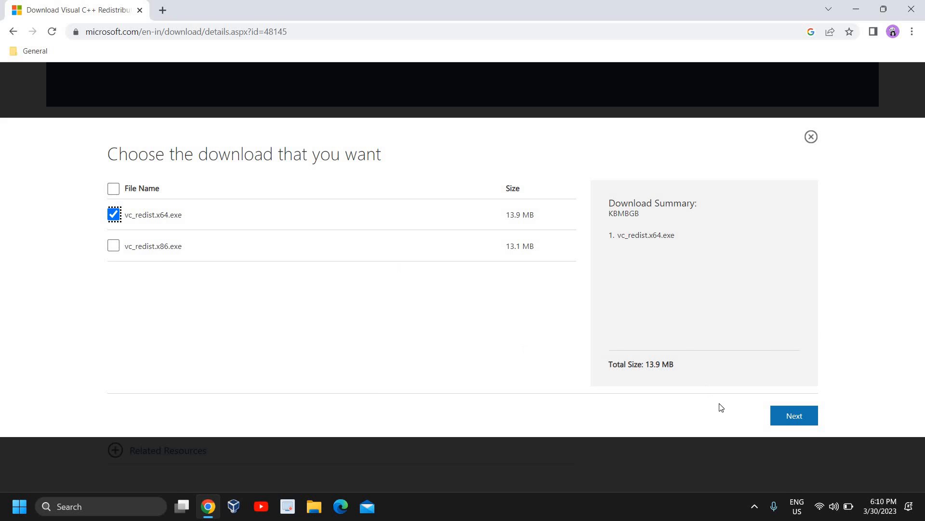
left_click(793, 414)
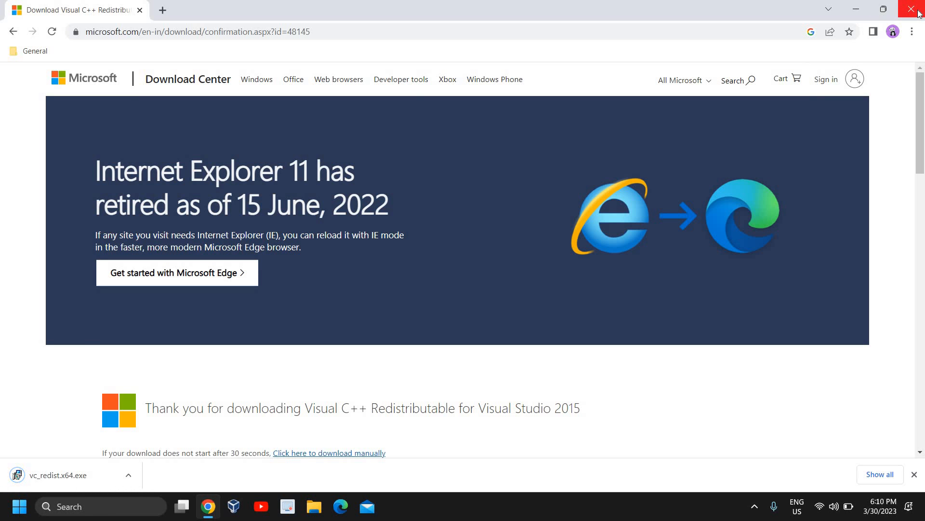
left_click(917, 10)
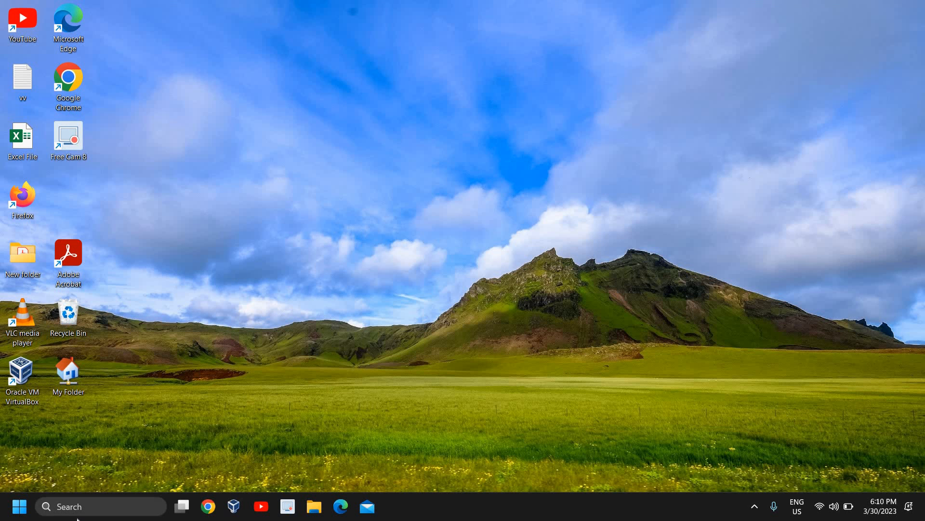
- Search Windows for 'cmd' and run Command Prompt as administrator
type("cmd")
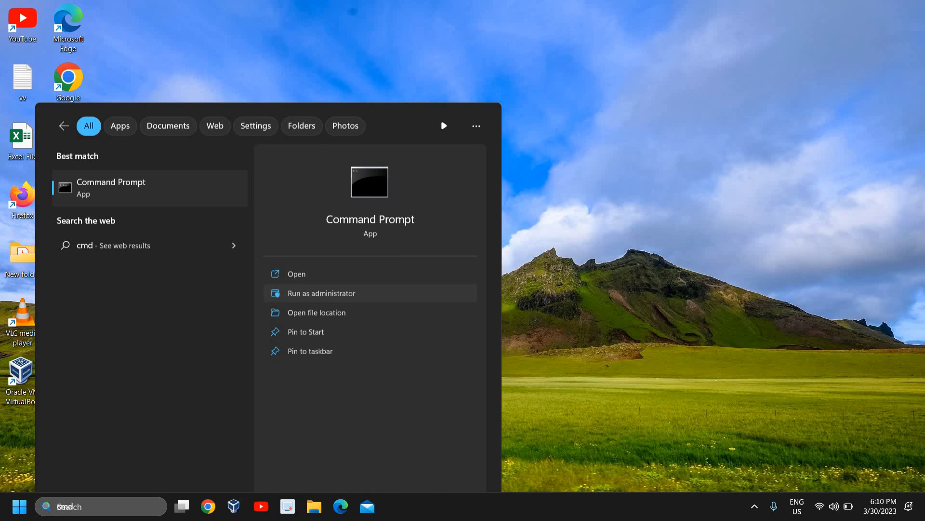
left_click(321, 293)
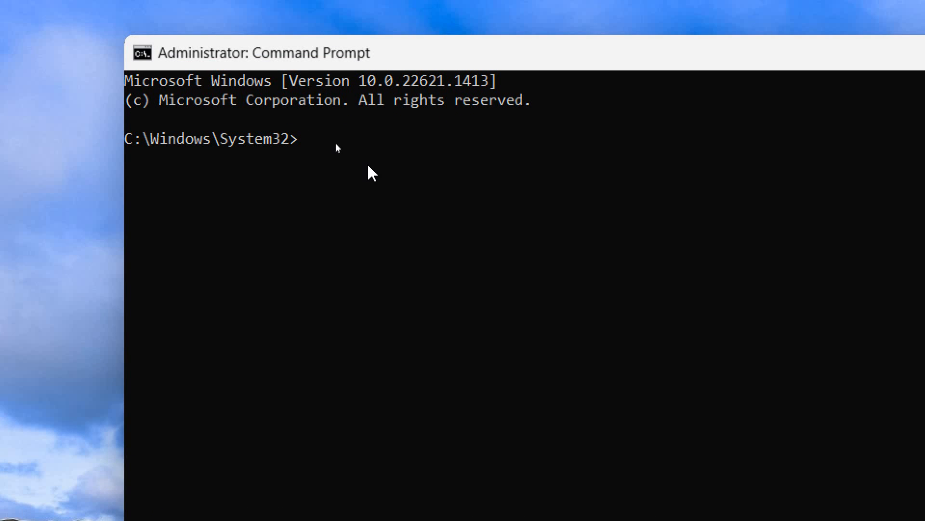
- Start an 'sfc /scannow' system file scan in the administrator prompt
type("sfc")
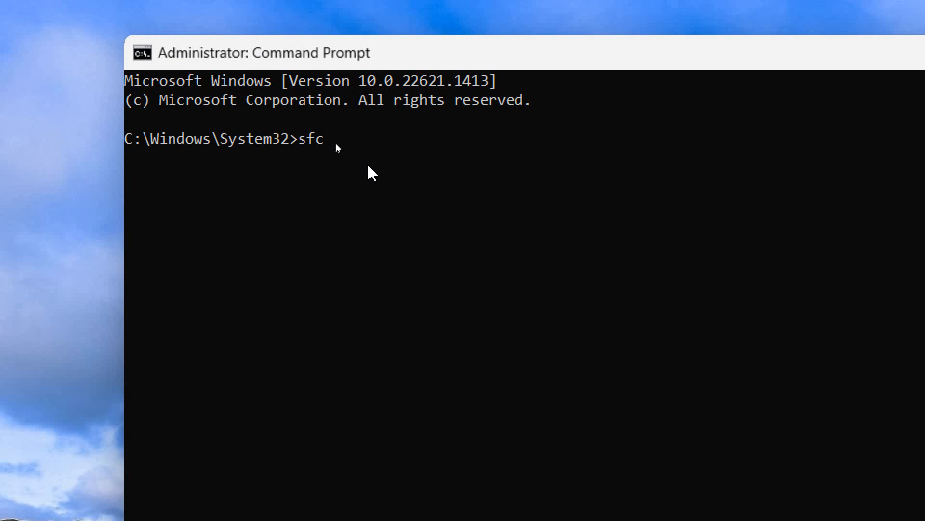
type("/scannow")
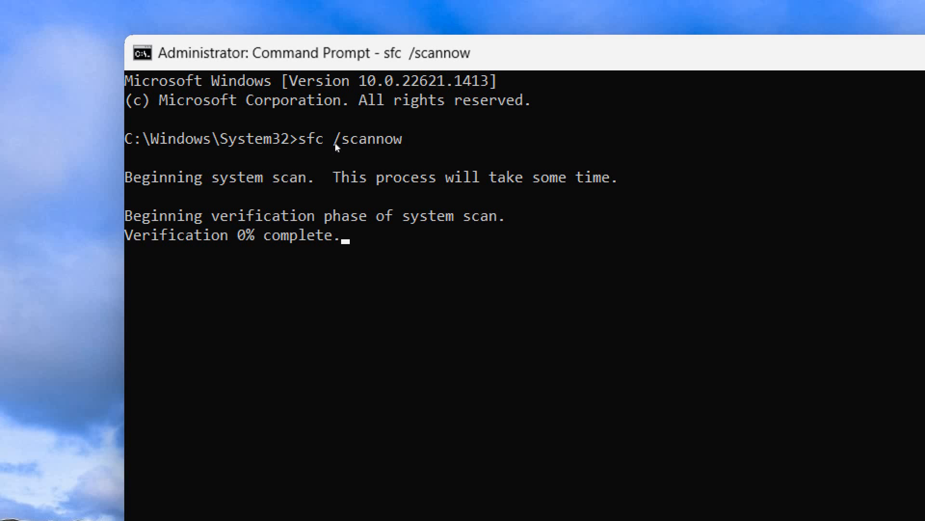
mouse_move(370, 171)
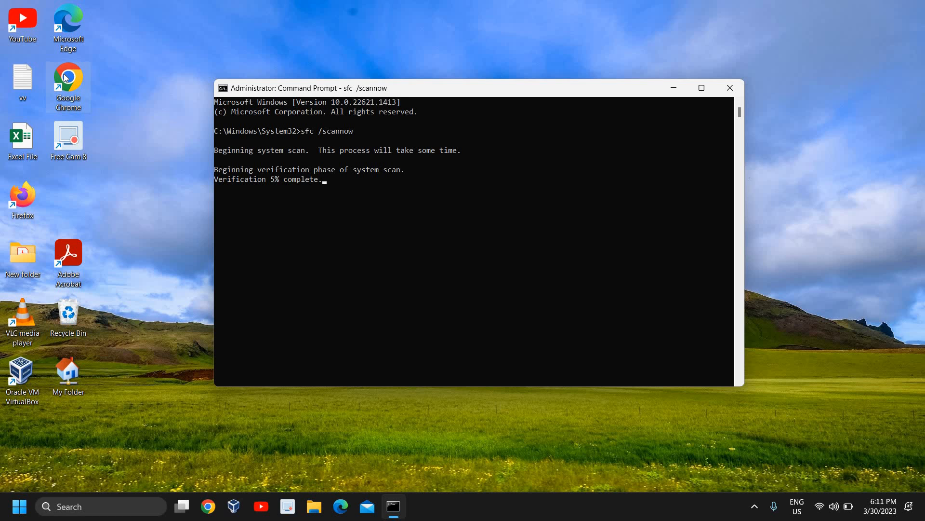
- Close the administrator Command Prompt while the scan is at 16% verification
right_click(67, 83)
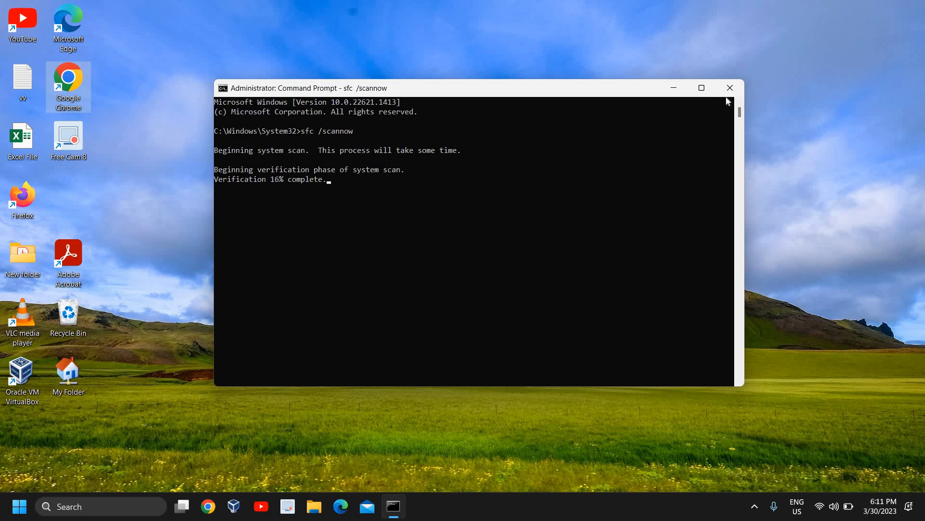
left_click(729, 88)
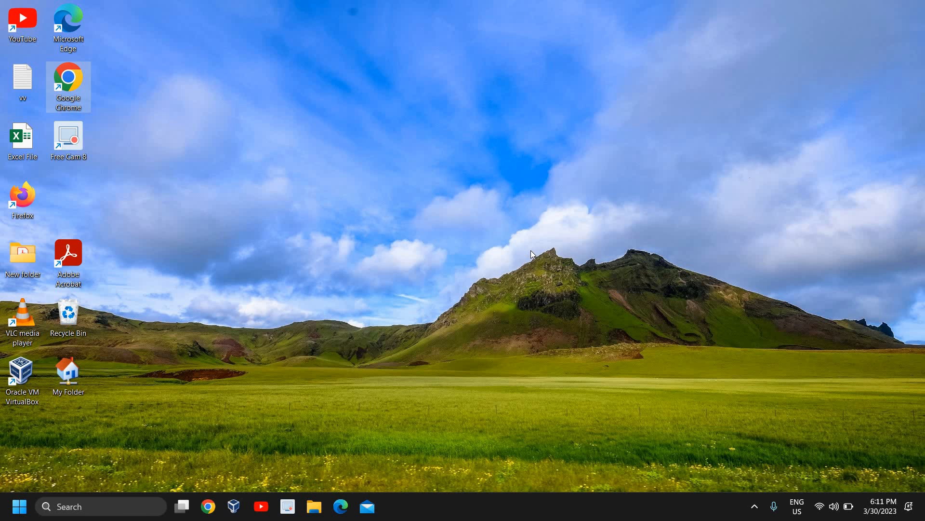